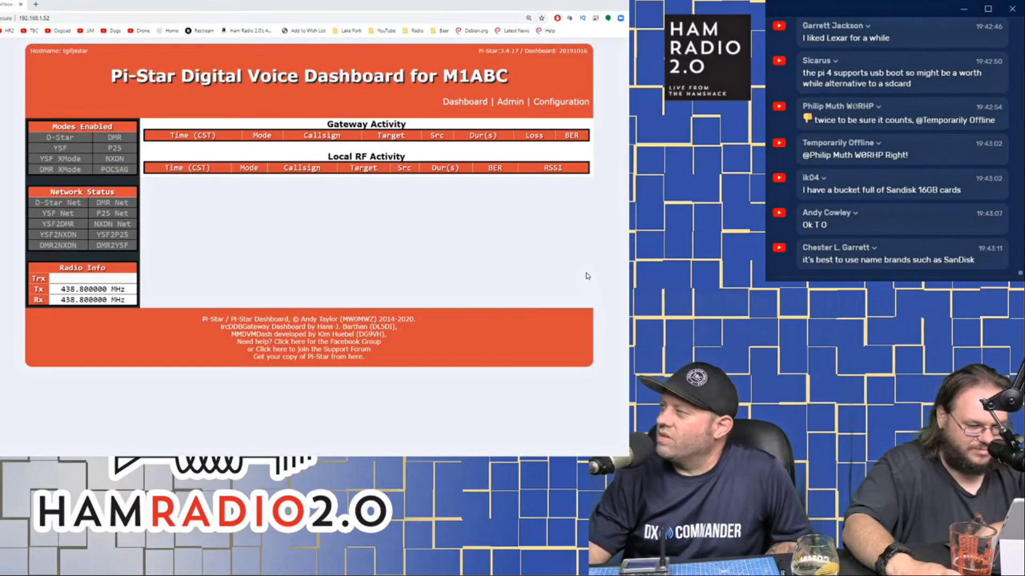
mouse_move(591, 307)
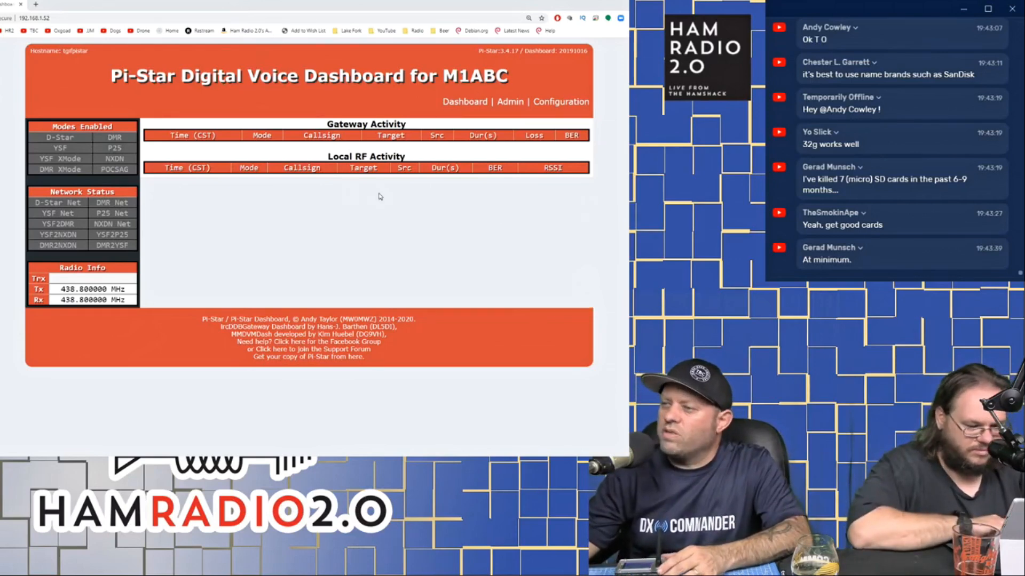
Scroll down the Configuration page below the modem re-selection warning.
scroll("down", 3)
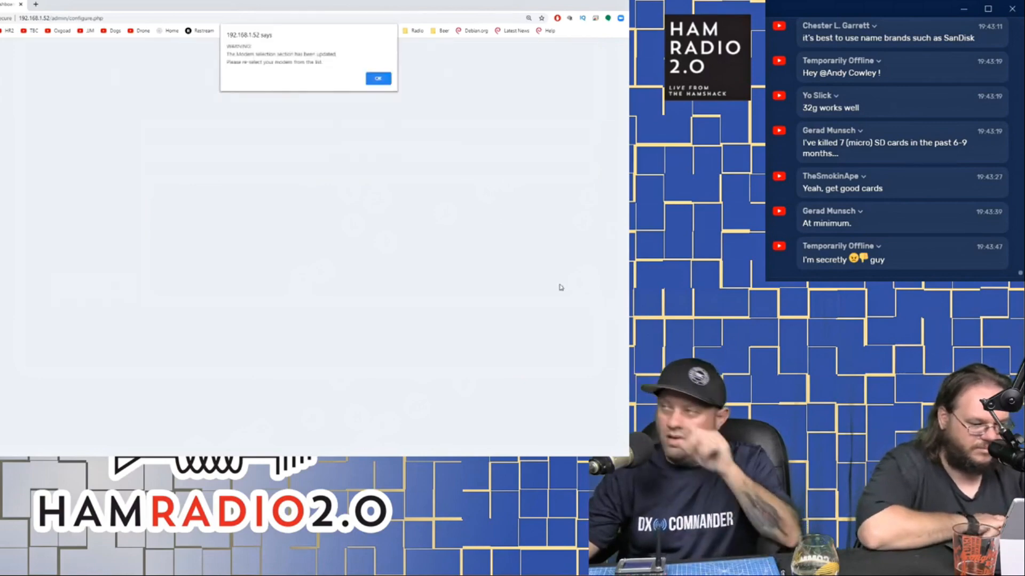
Dismiss the modem warning and review the General, Firewall and Wireless Configuration settings.
left_click(379, 78)
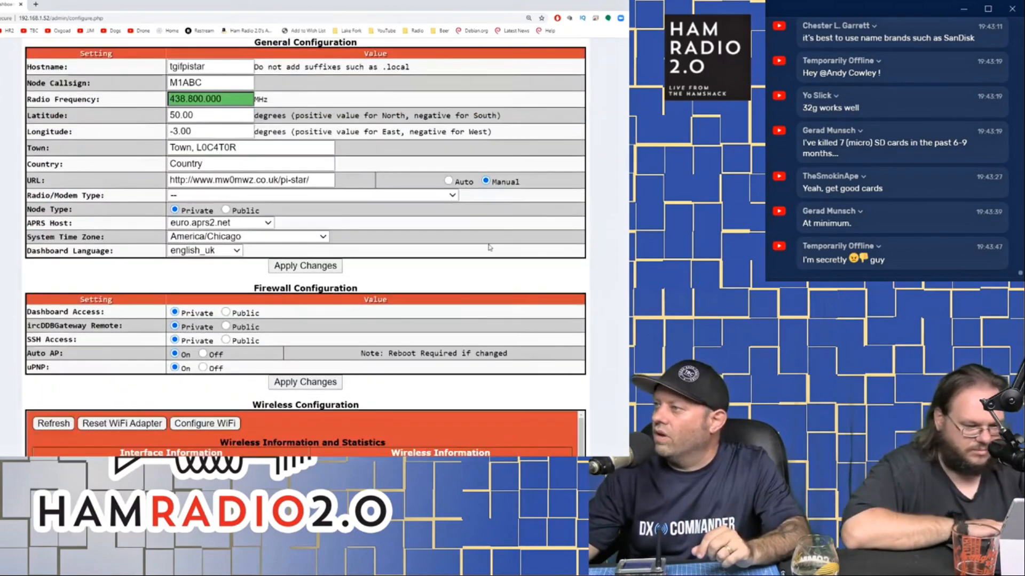
scroll("down", 3)
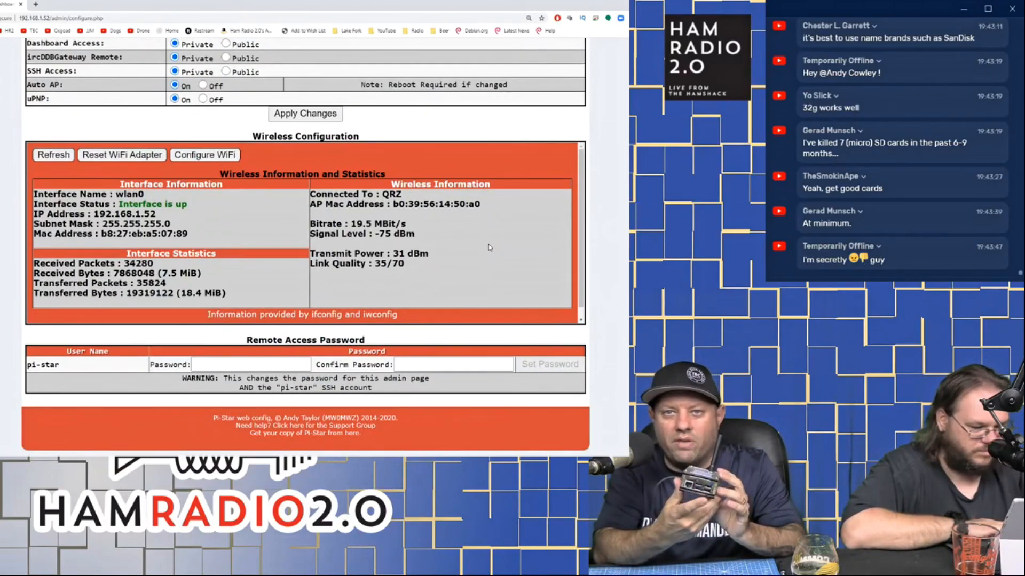
scroll("down", 3)
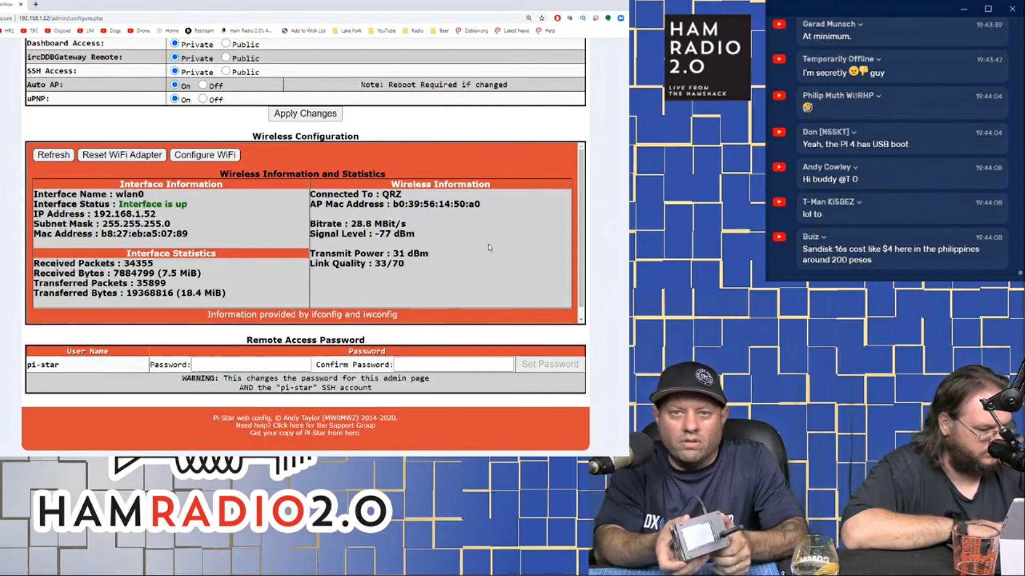
scroll("down", 3)
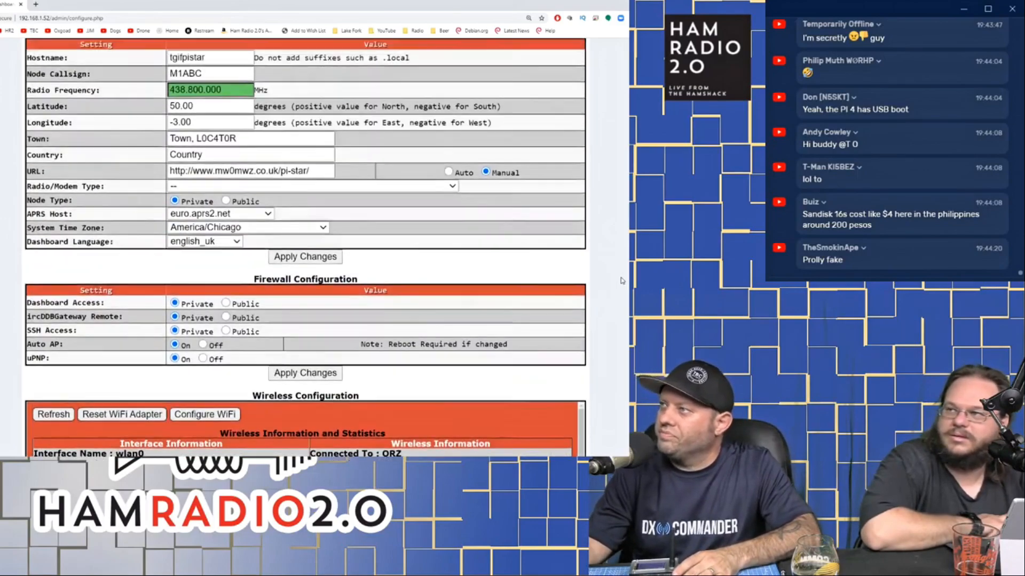
scroll("down", 3)
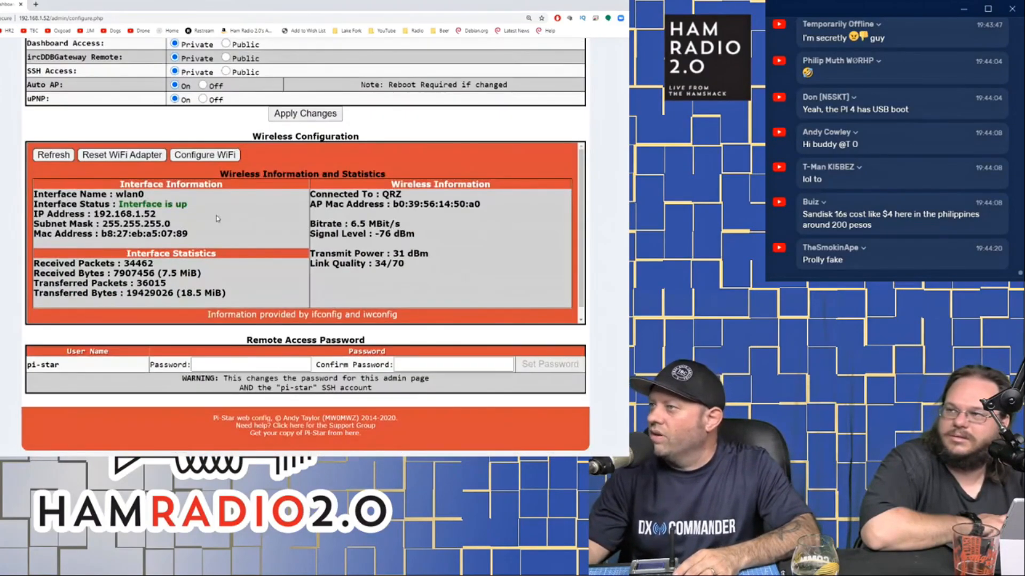
scroll("down", 3)
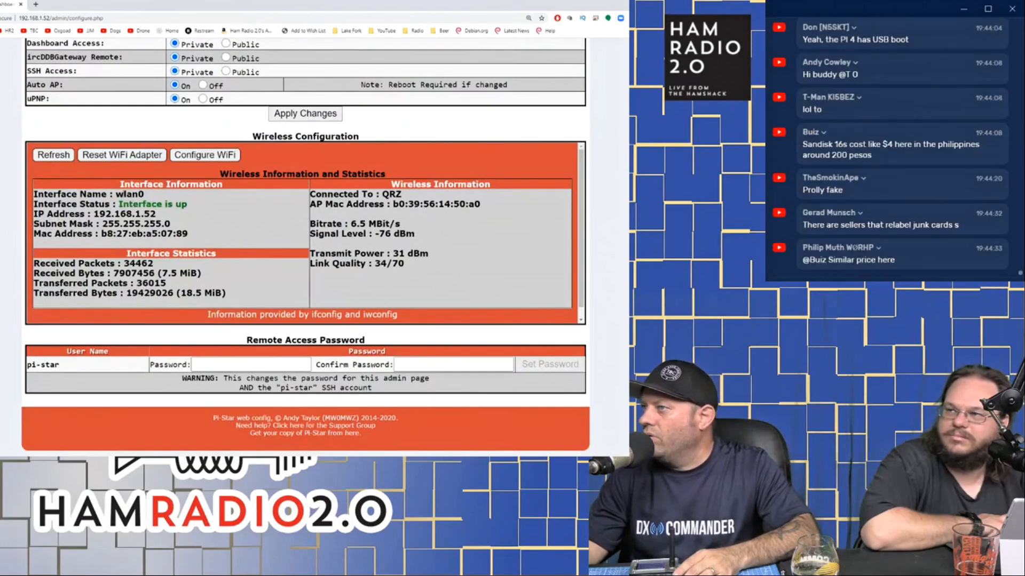
double_click(129, 194)
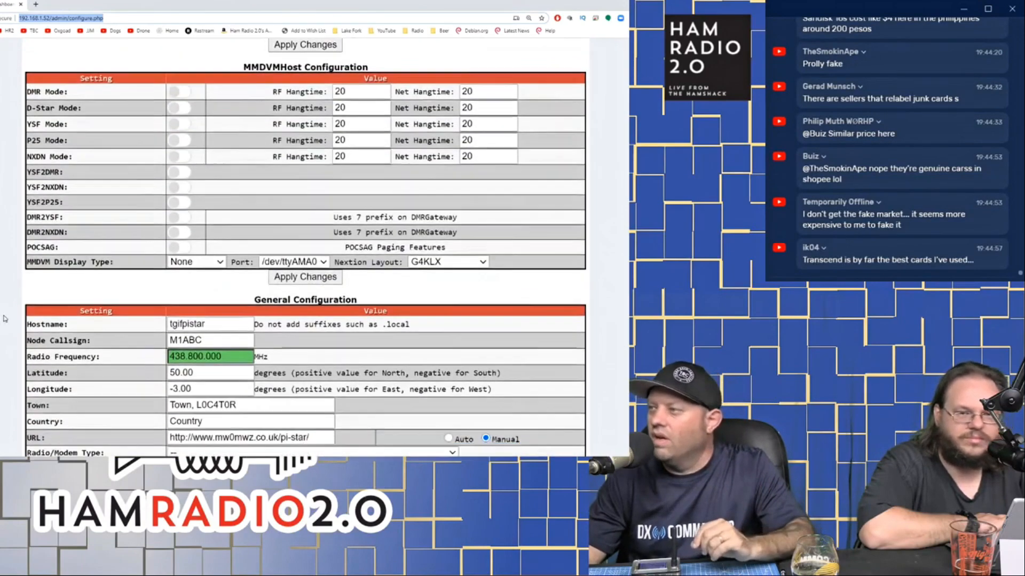
scroll("down", 3)
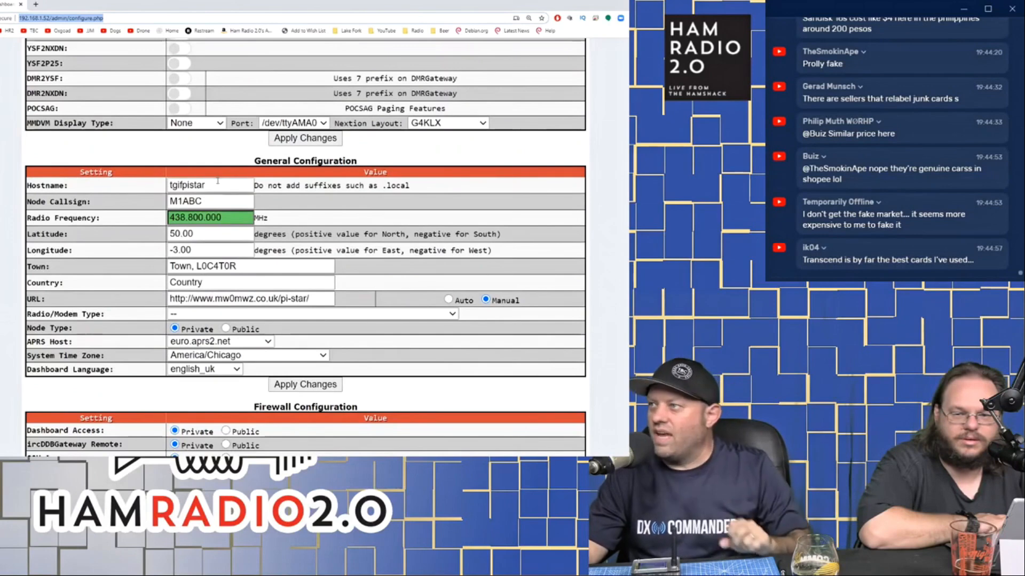
double_click(186, 185)
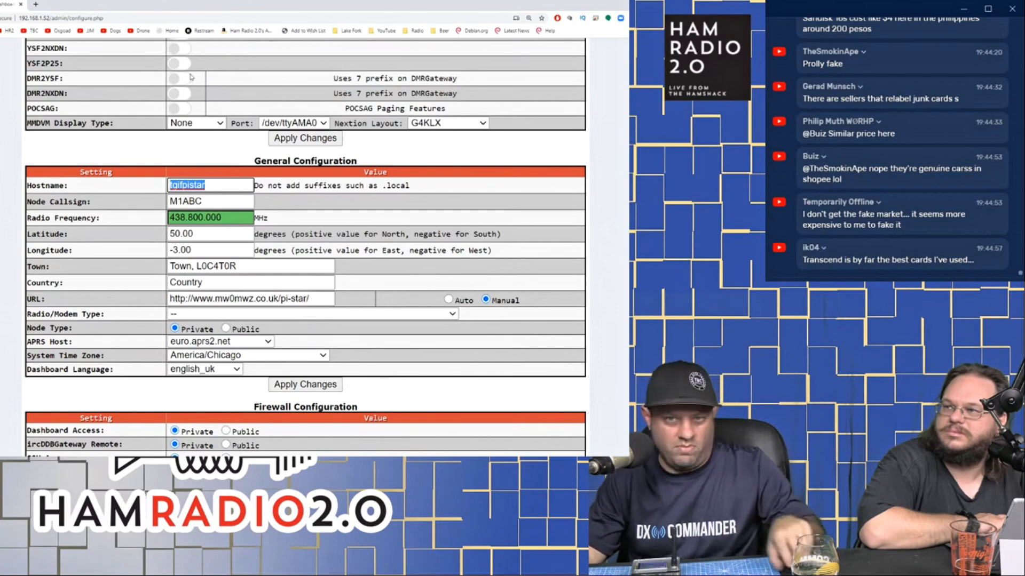
left_click(129, 4)
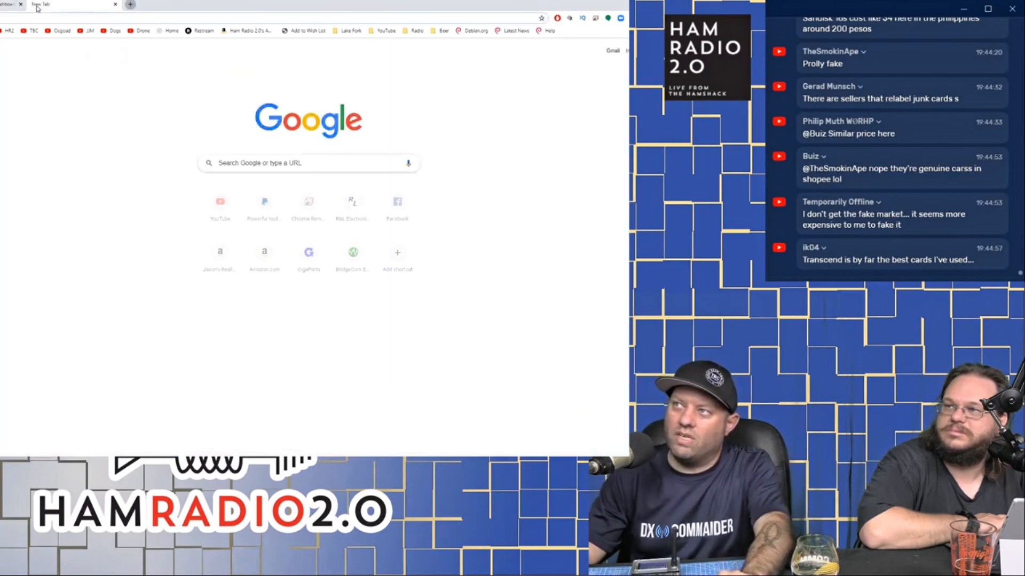
type("tgifpistar")
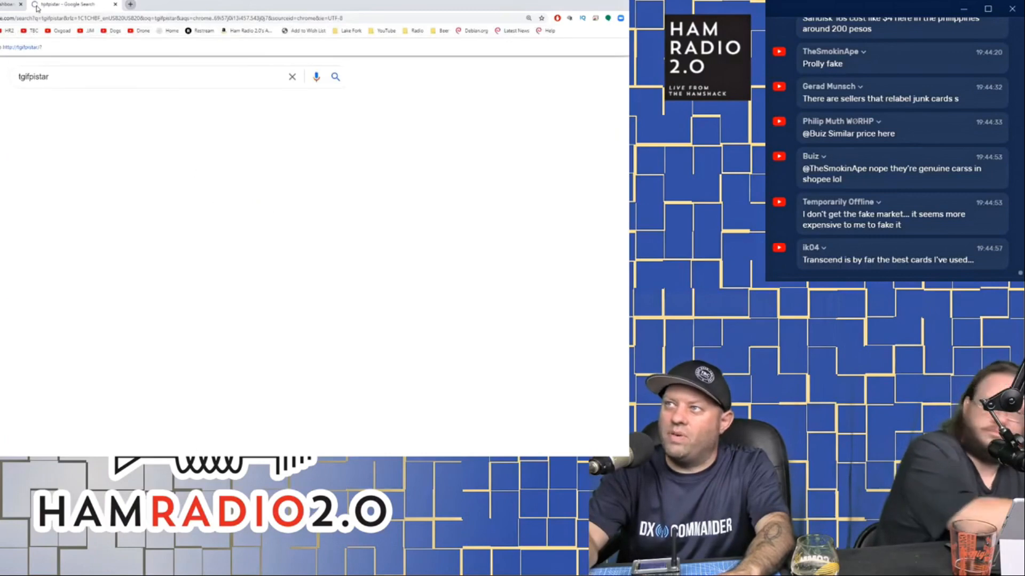
left_click(334, 77)
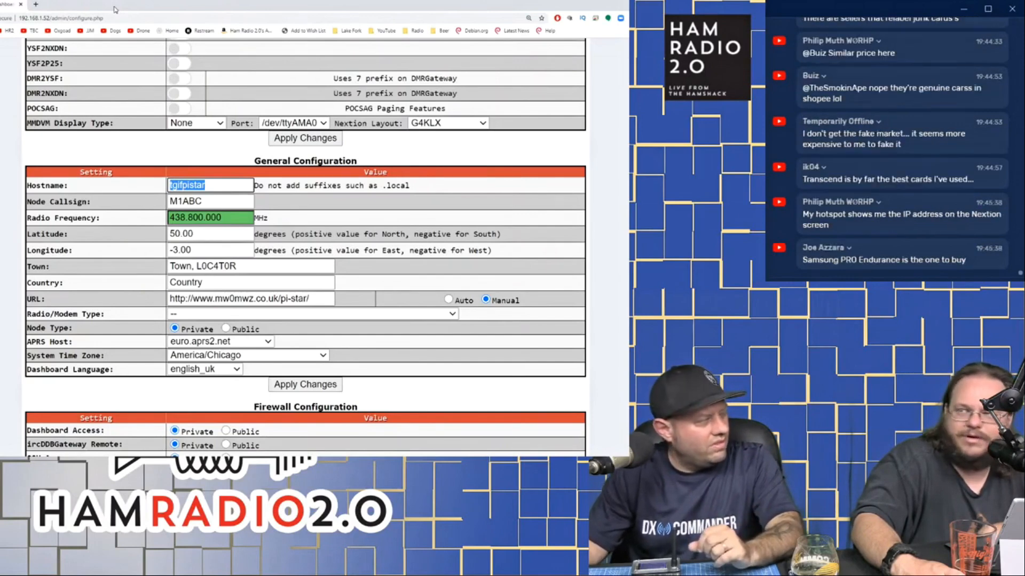
Review the Control Software and MMDVMHost sections, keeping MMDVMHost and Simplex Node selected.
scroll("up", 3)
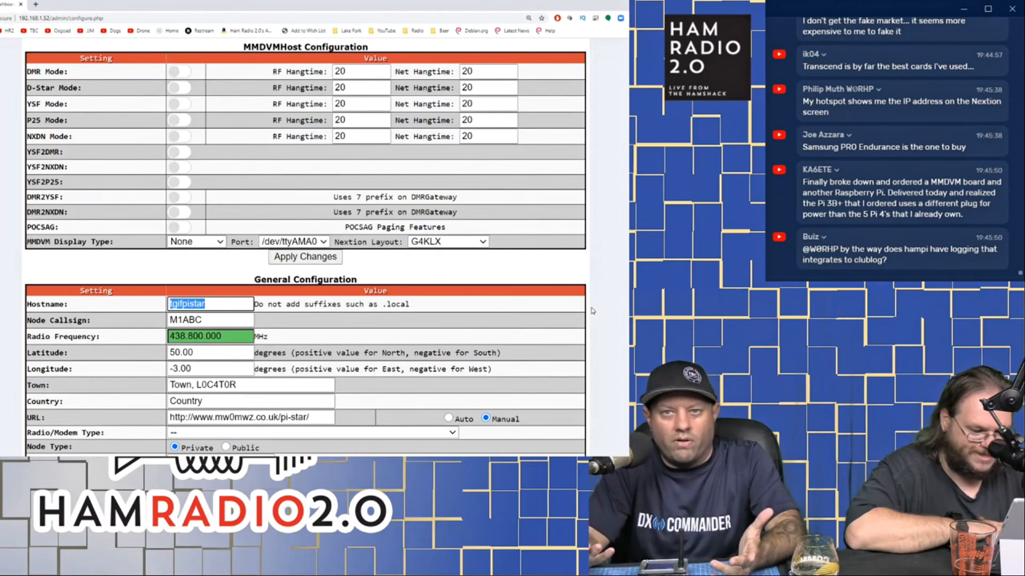
scroll("down", 3)
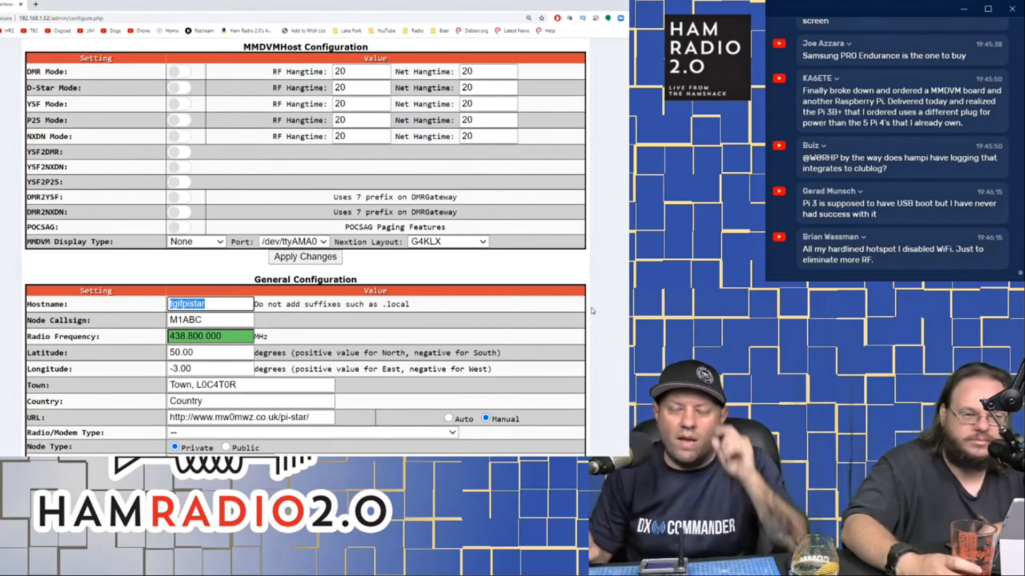
scroll("down", 3)
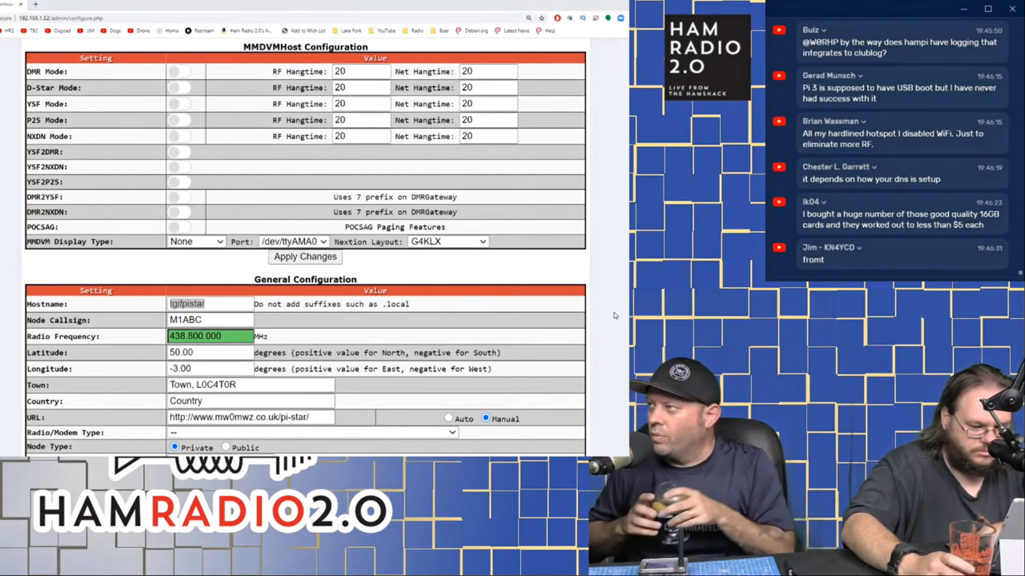
scroll("down", 3)
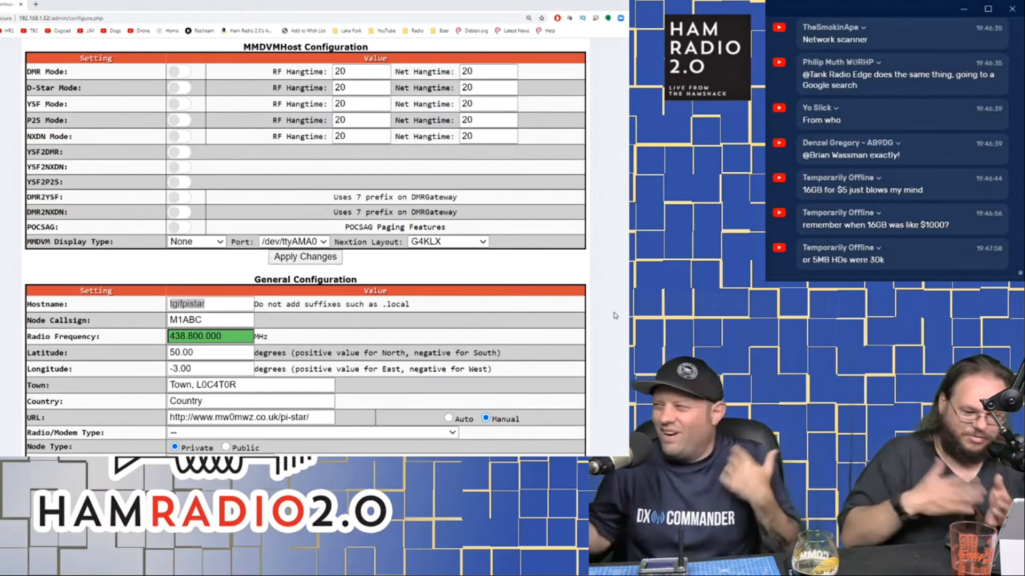
mouse_move(607, 254)
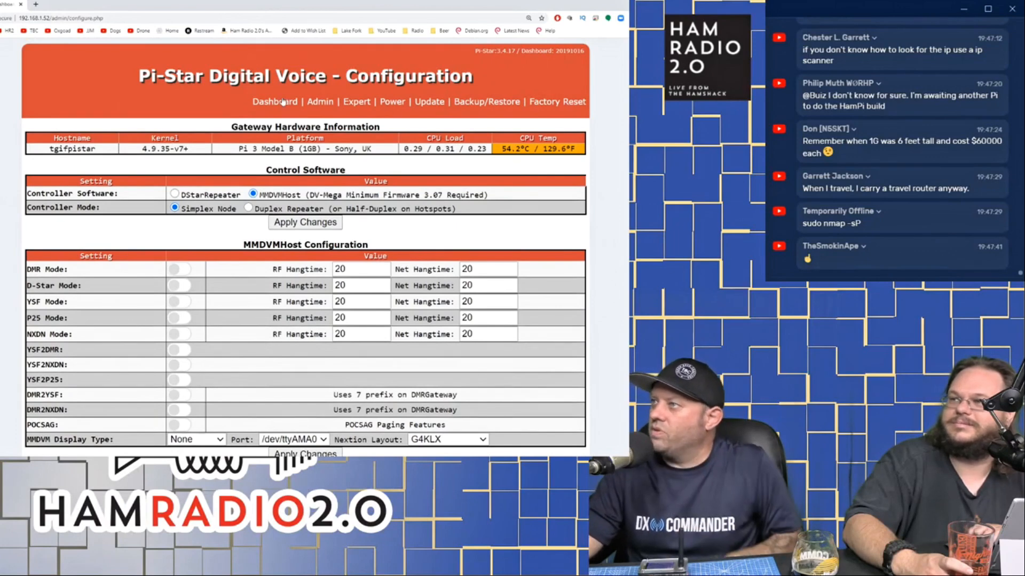
left_click(273, 101)
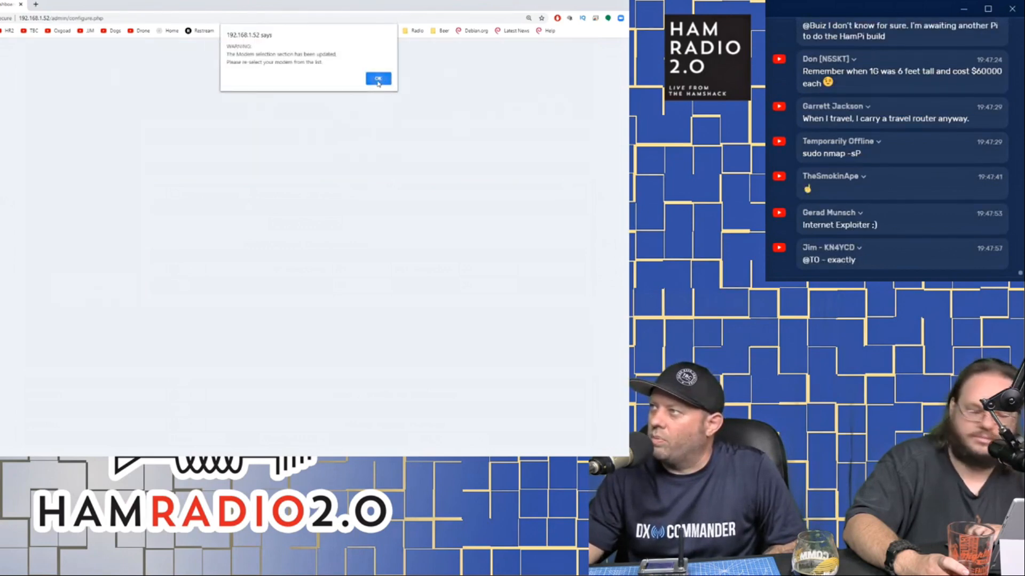
left_click(378, 78)
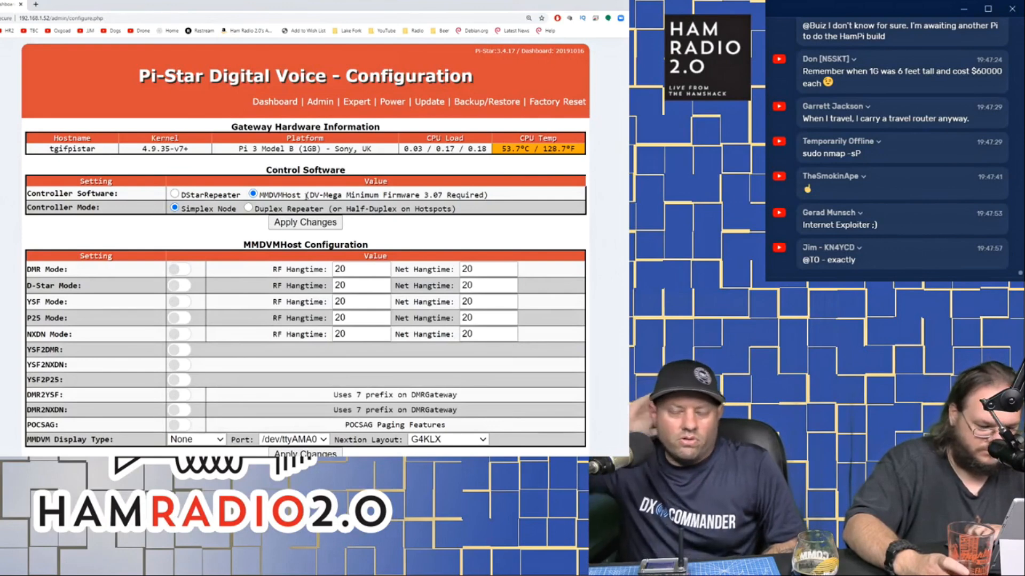
scroll("down", 3)
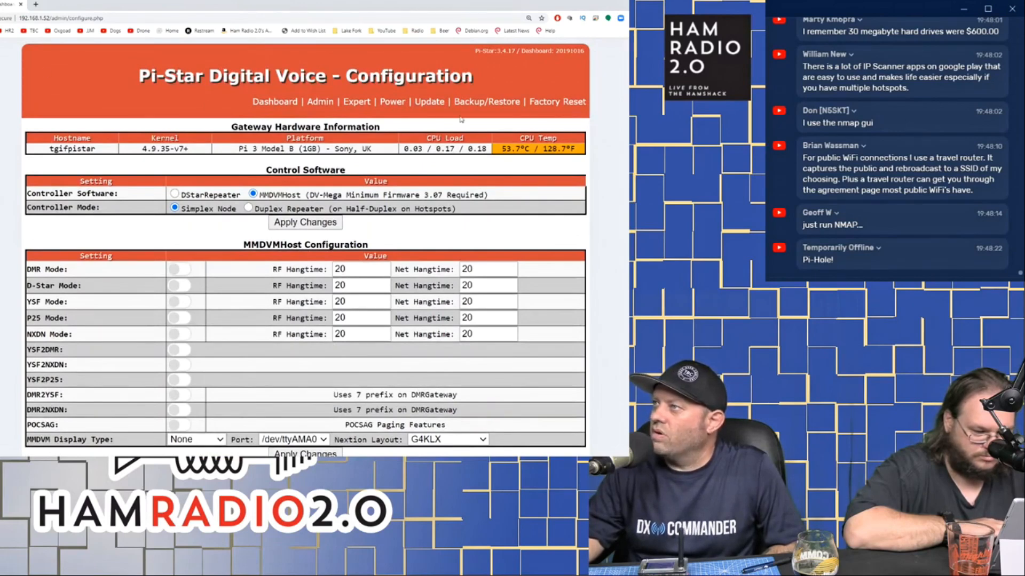
scroll("down", 3)
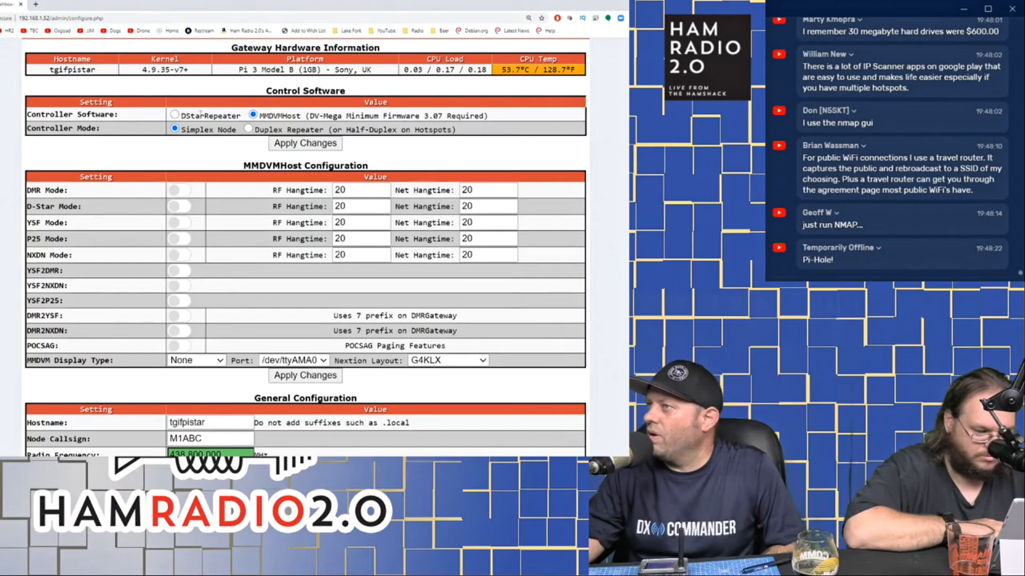
double_click(211, 115)
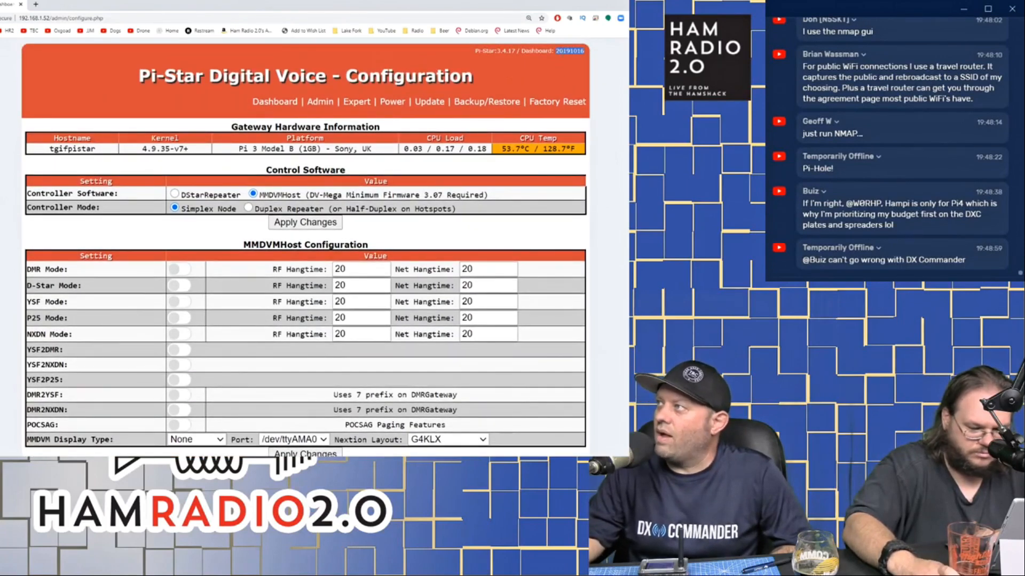
scroll("down", 3)
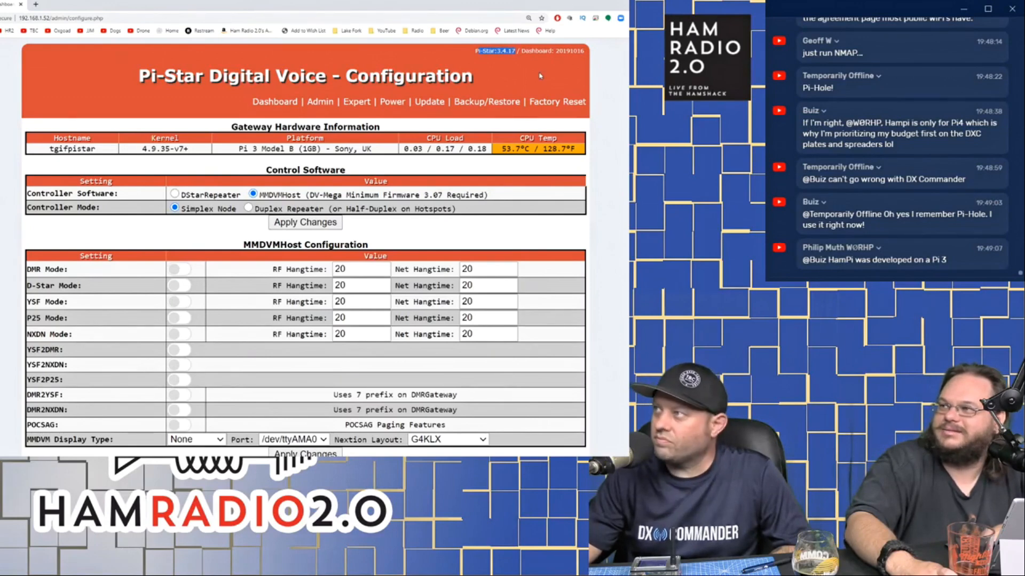
mouse_move(430, 106)
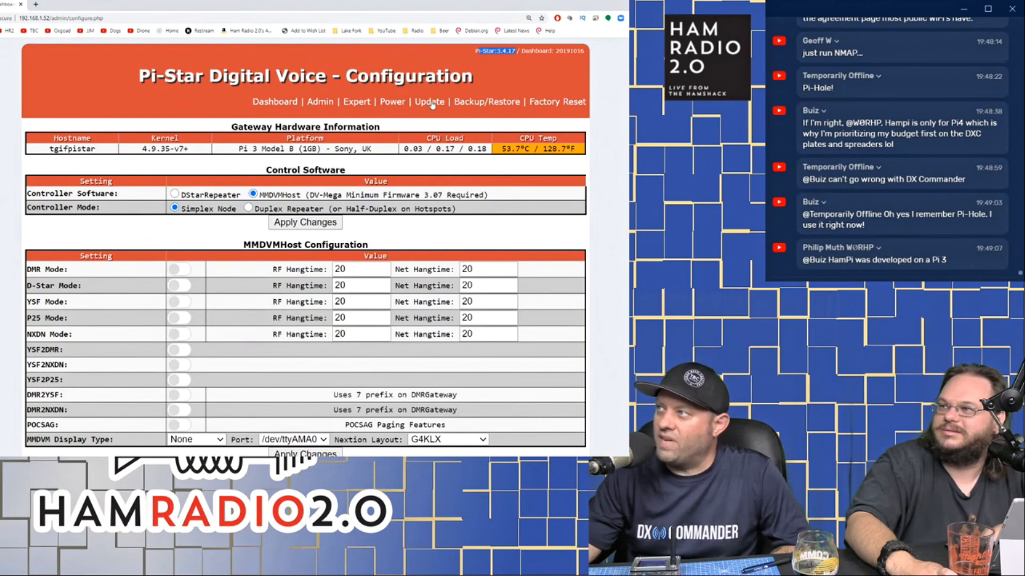
Run the Pi-Star software update until its log ends with Finished.
left_click(429, 102)
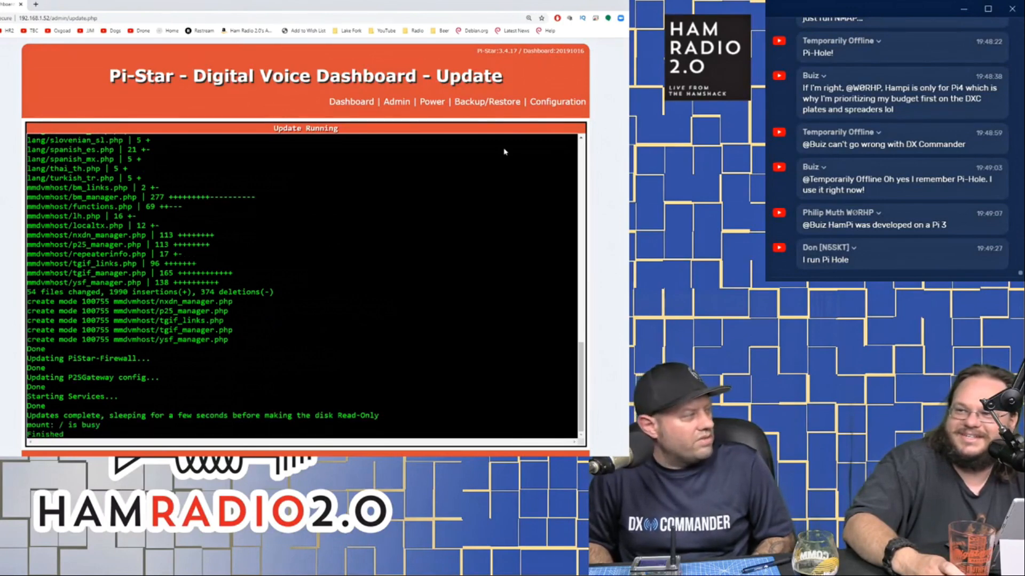
scroll("down", 3)
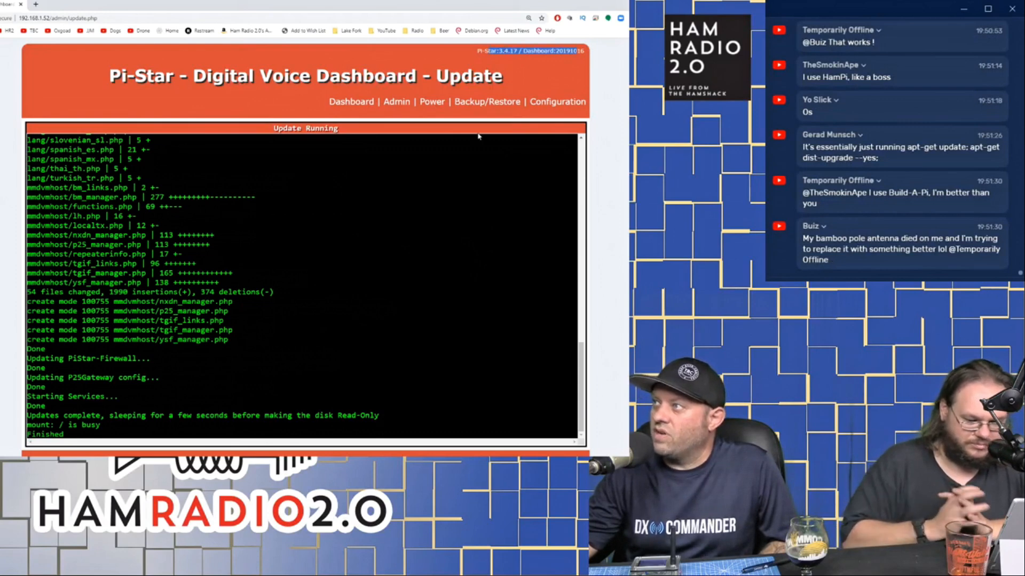
Reboot the Pi from the Power page and review the returned M1ABC dashboard.
left_click(432, 101)
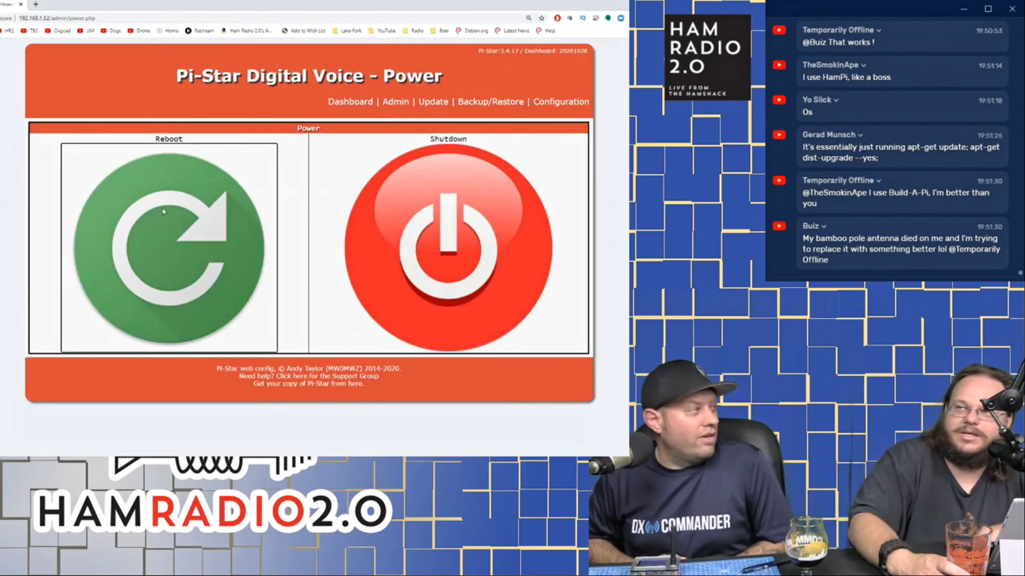
left_click(165, 243)
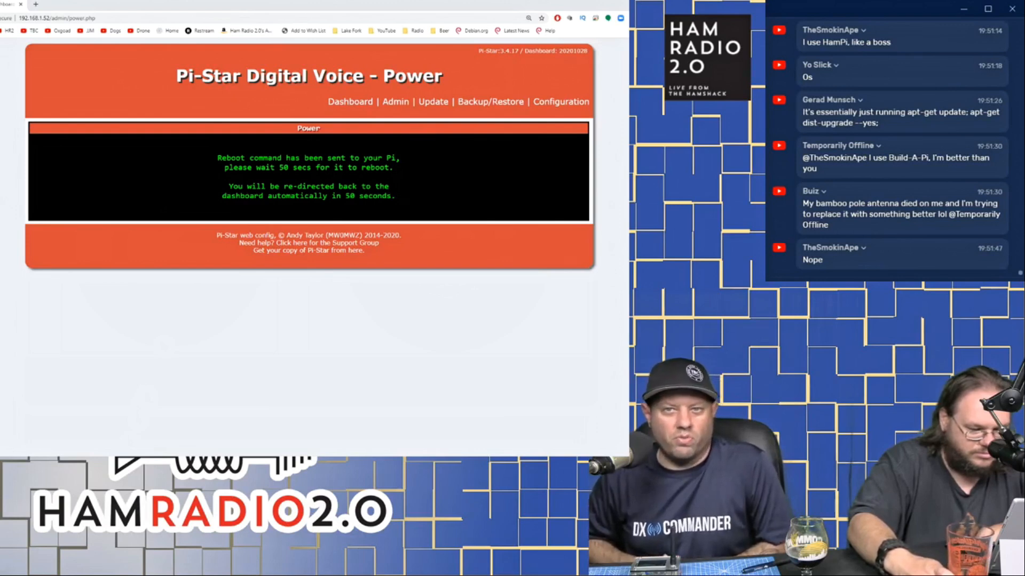
scroll("down", 3)
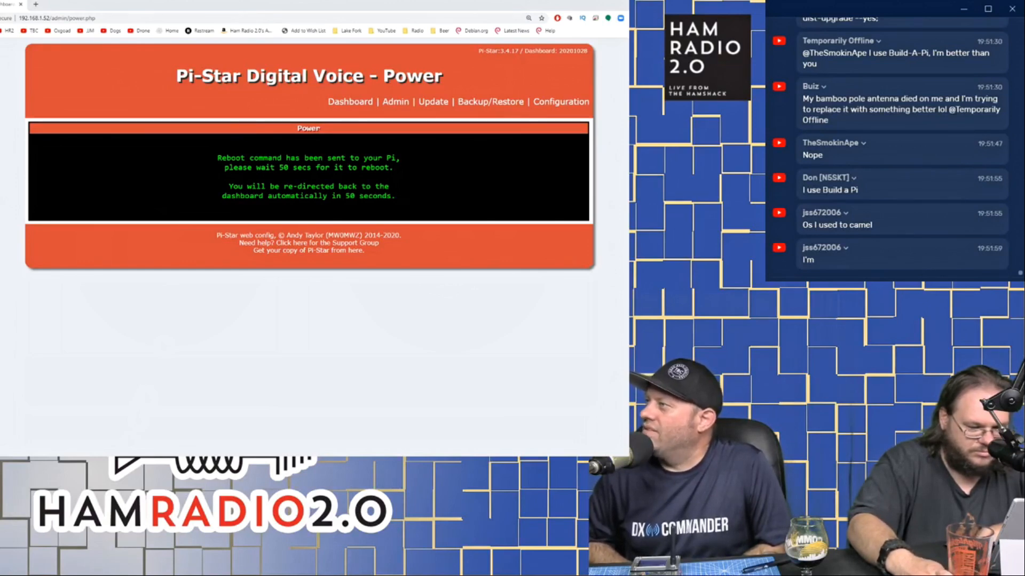
scroll("down", 3)
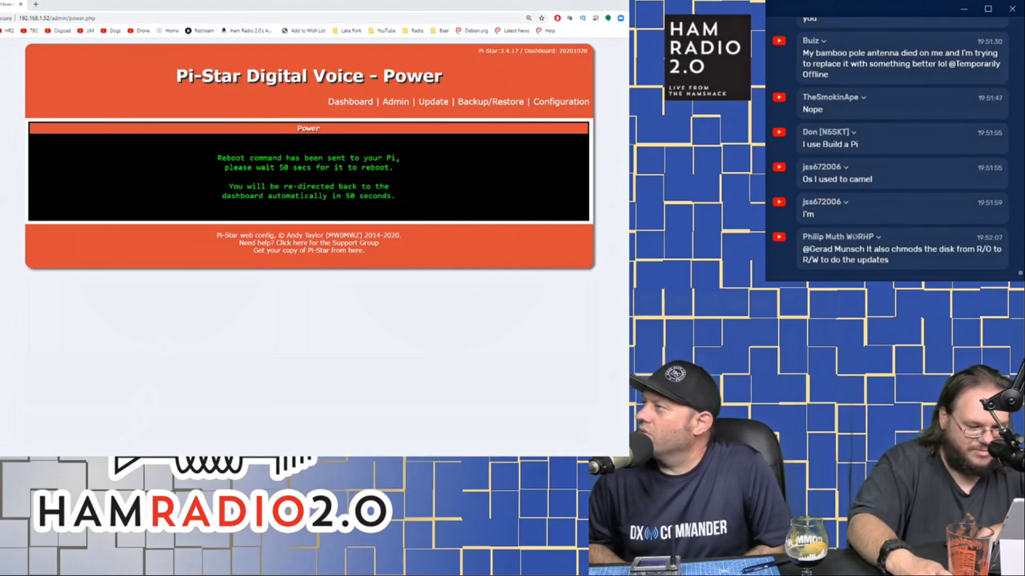
scroll("down", 3)
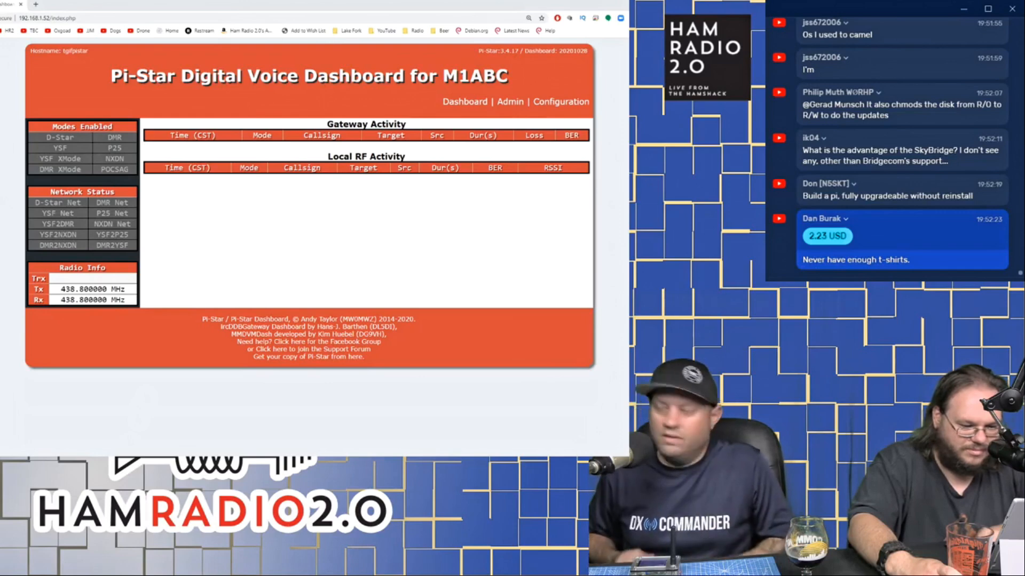
scroll("down", 3)
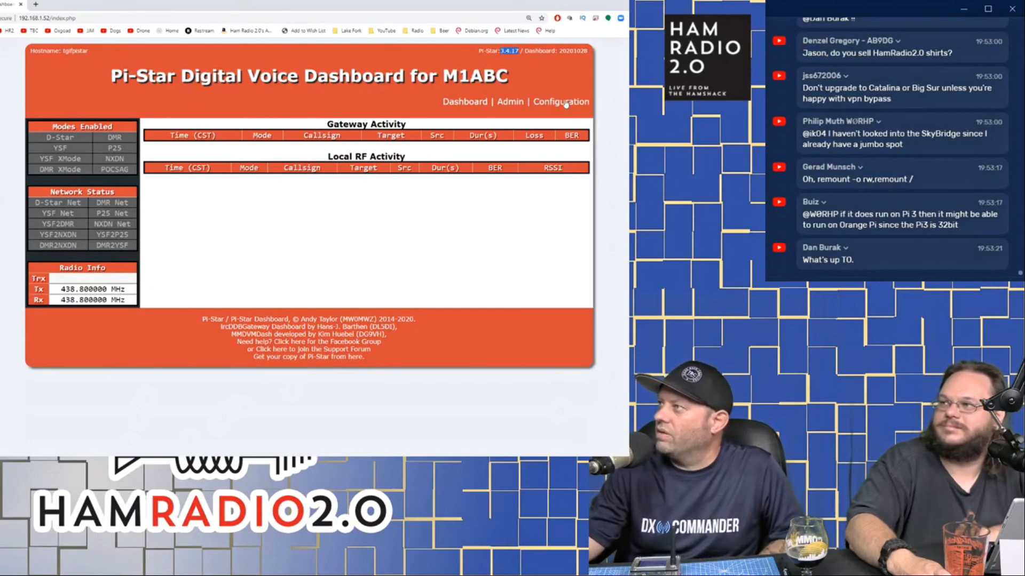
left_click(560, 102)
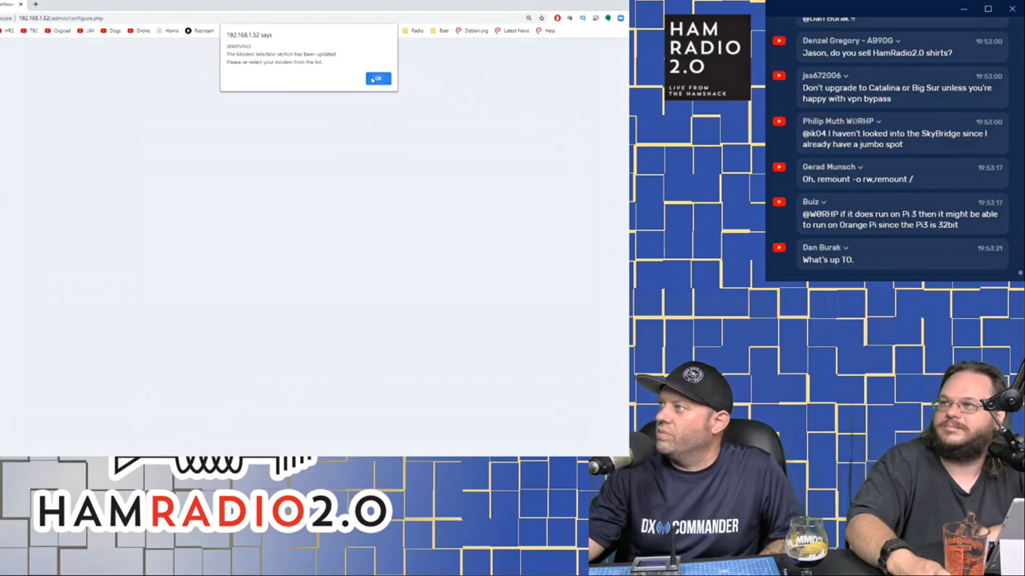
left_click(379, 78)
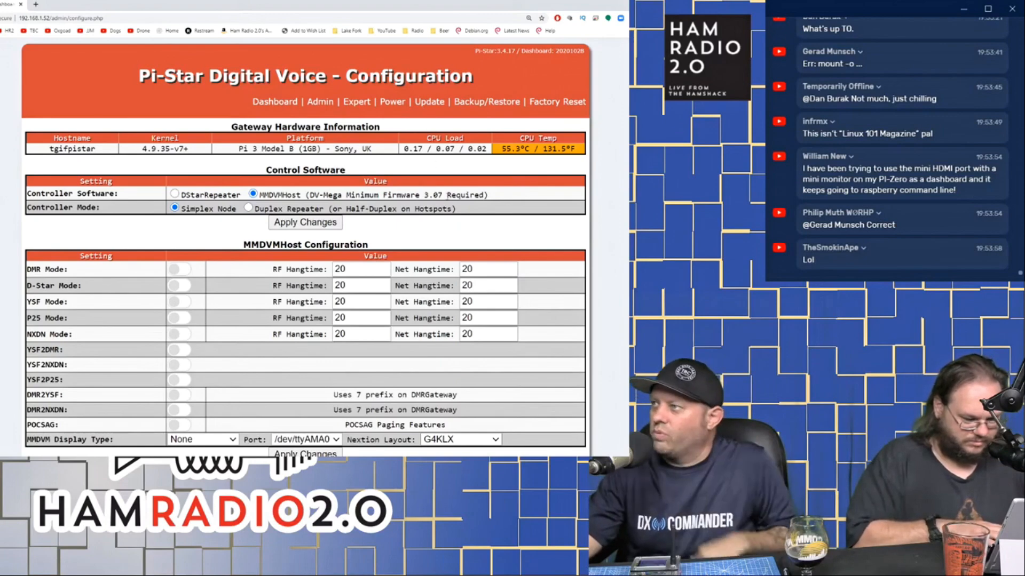
scroll("down", 3)
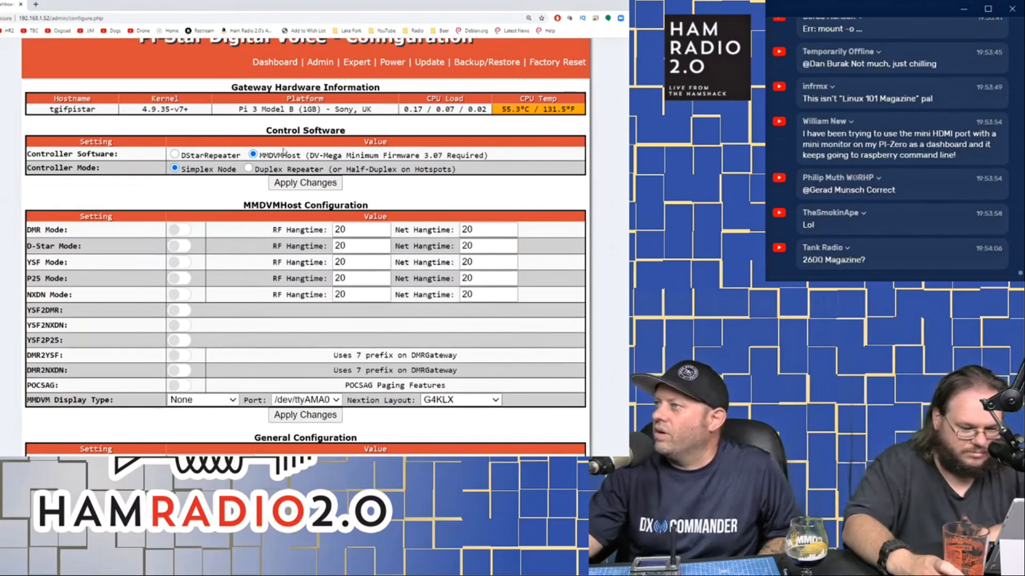
double_click(279, 154)
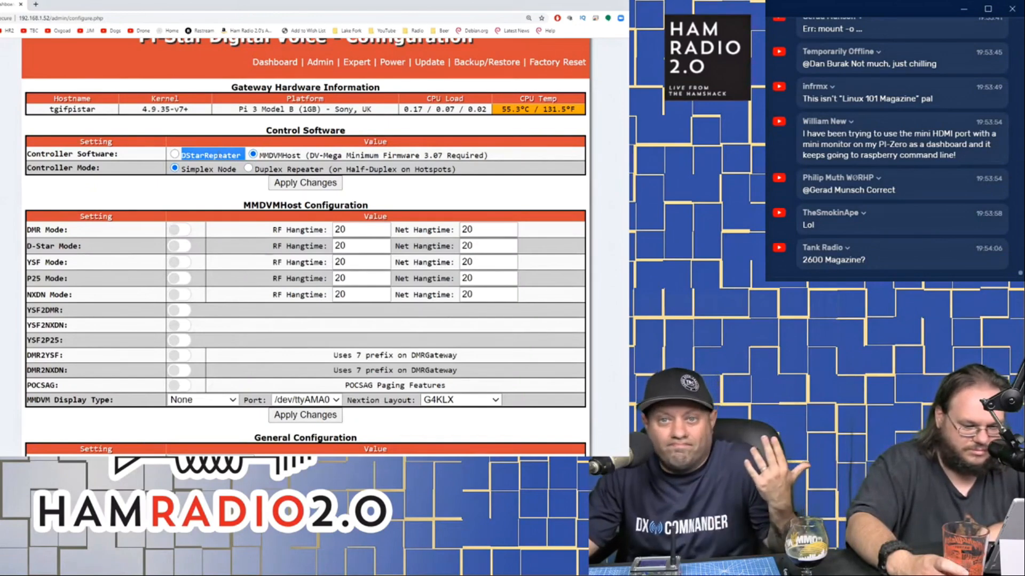
scroll("down", 3)
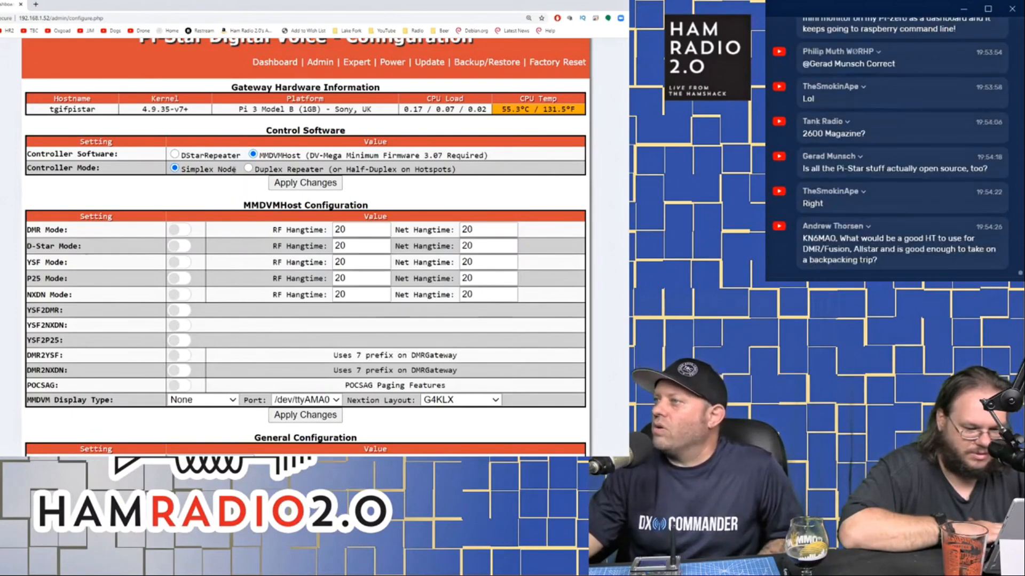
double_click(203, 170)
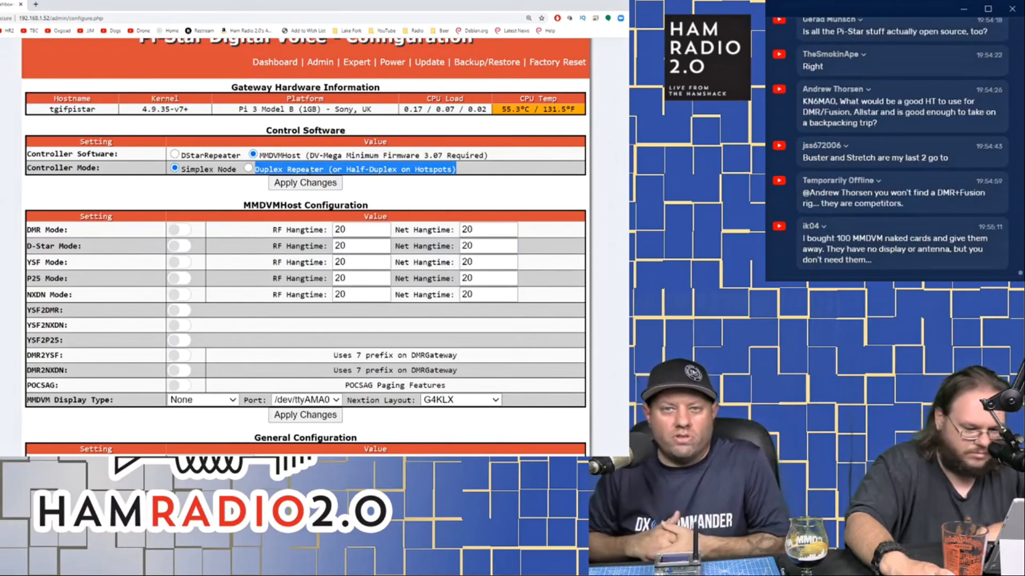
scroll("down", 3)
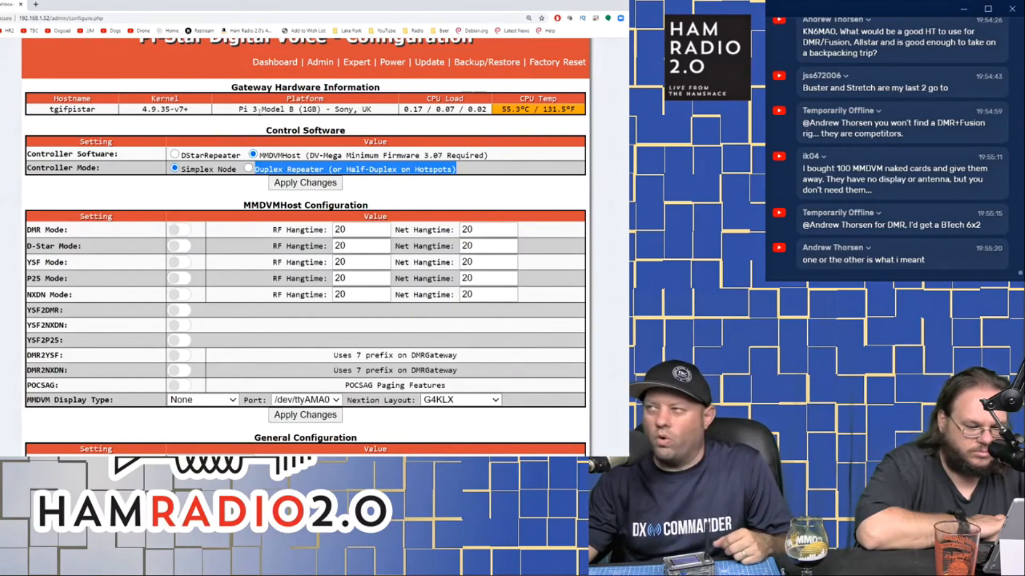
left_click(174, 169)
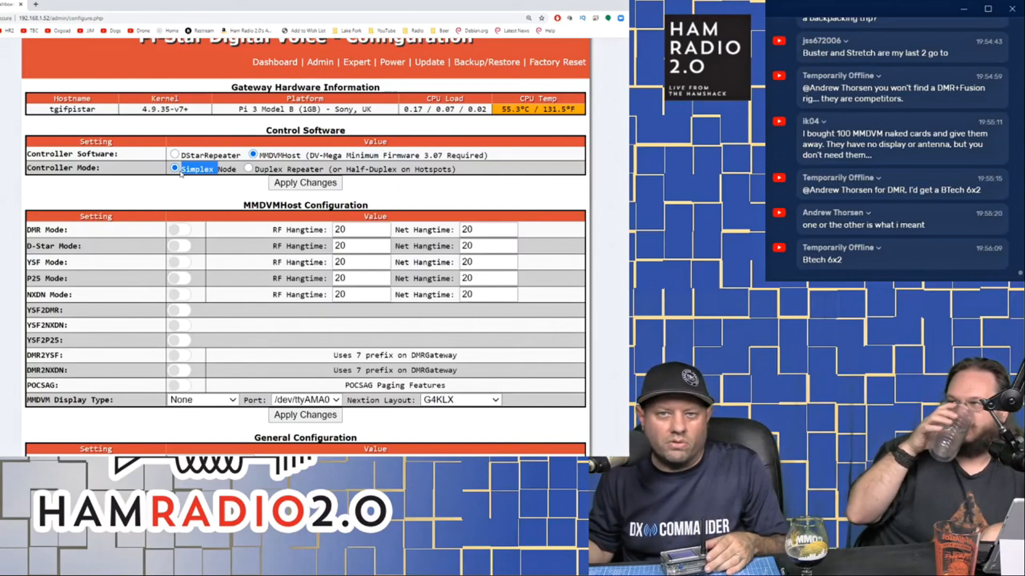
scroll("down", 3)
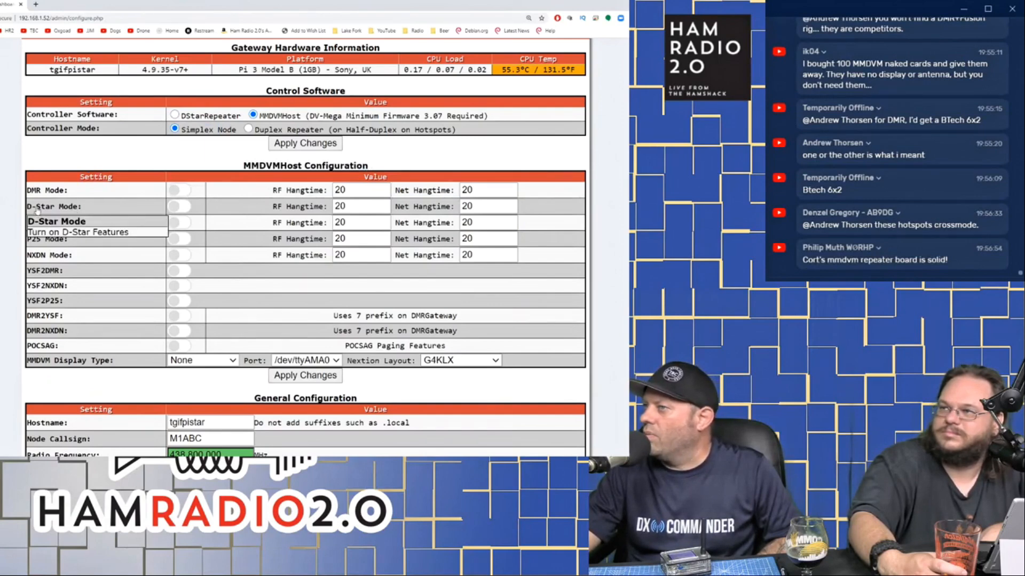
mouse_move(38, 222)
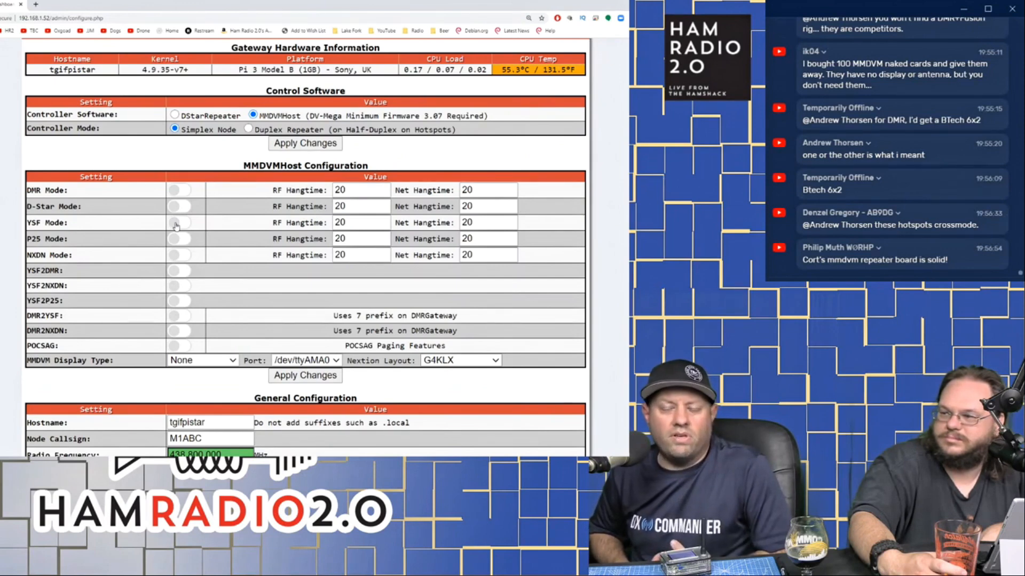
scroll("down", 3)
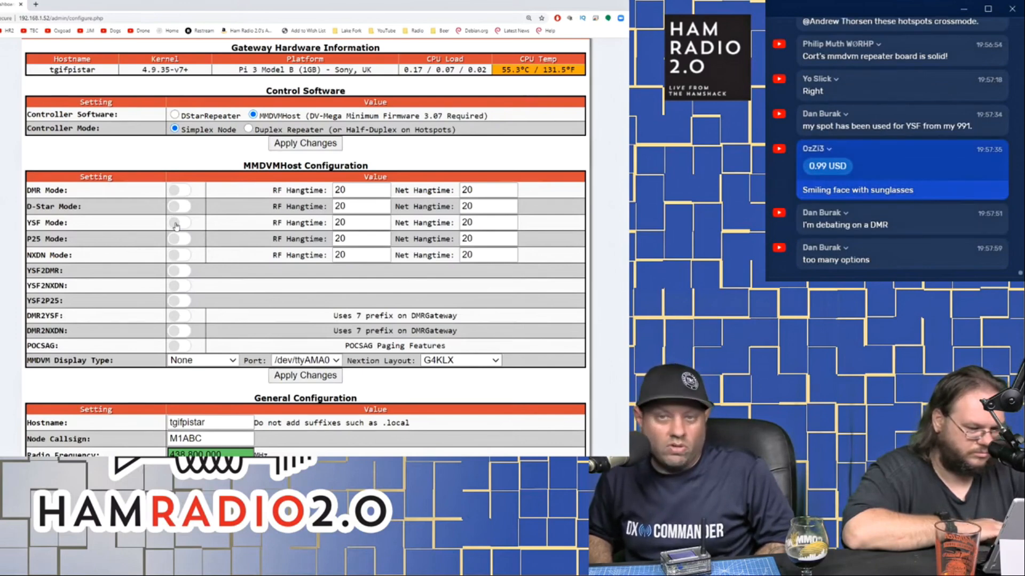
scroll("down", 3)
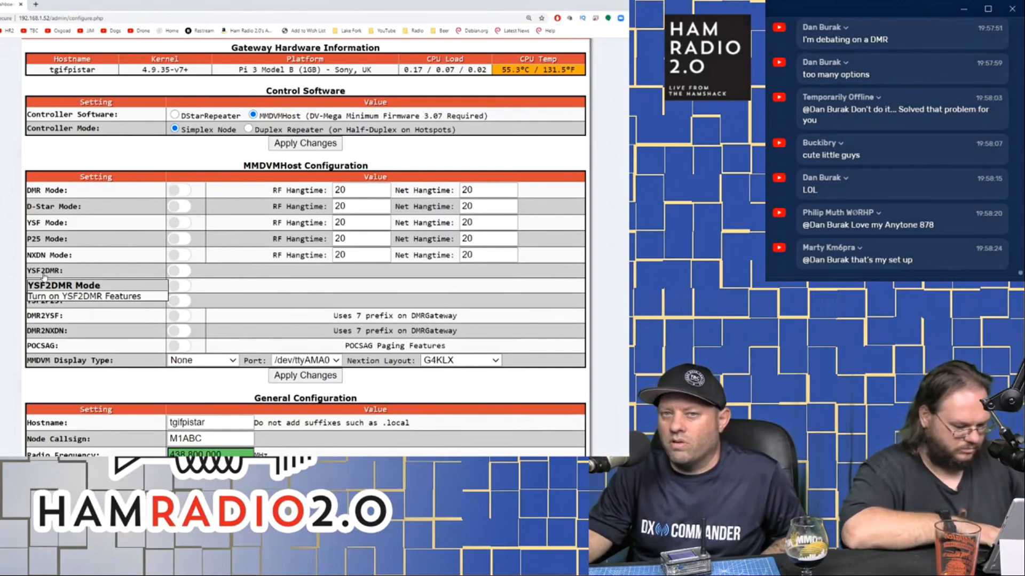
mouse_move(44, 287)
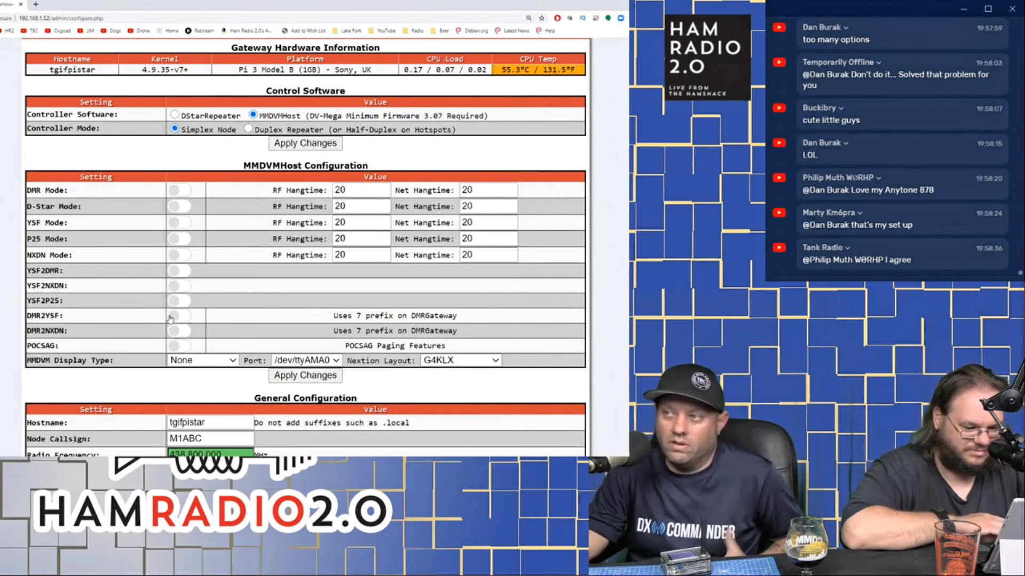
mouse_move(3, 358)
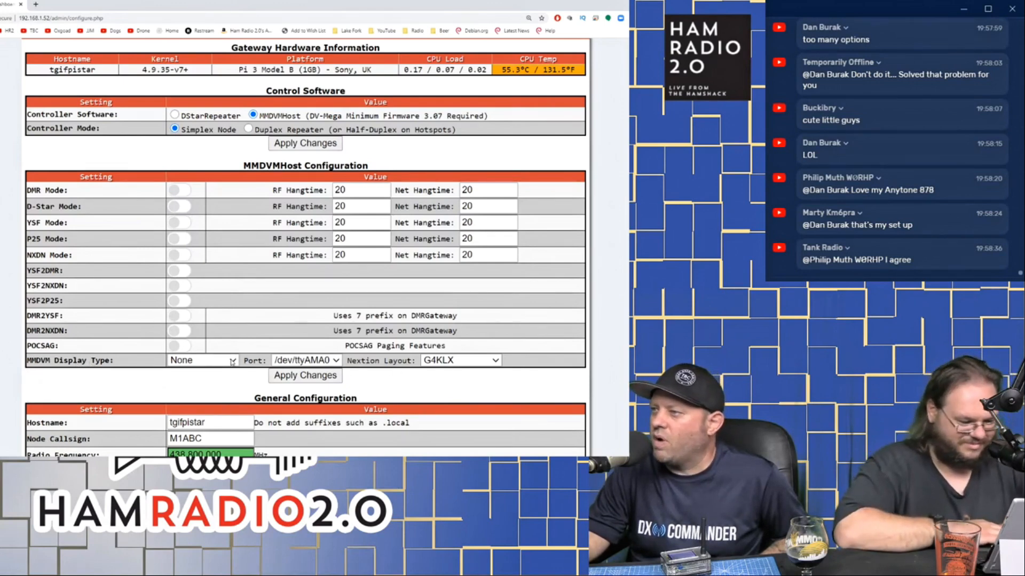
Change the MMDVM Display Type from None to Nextion.
left_click(203, 361)
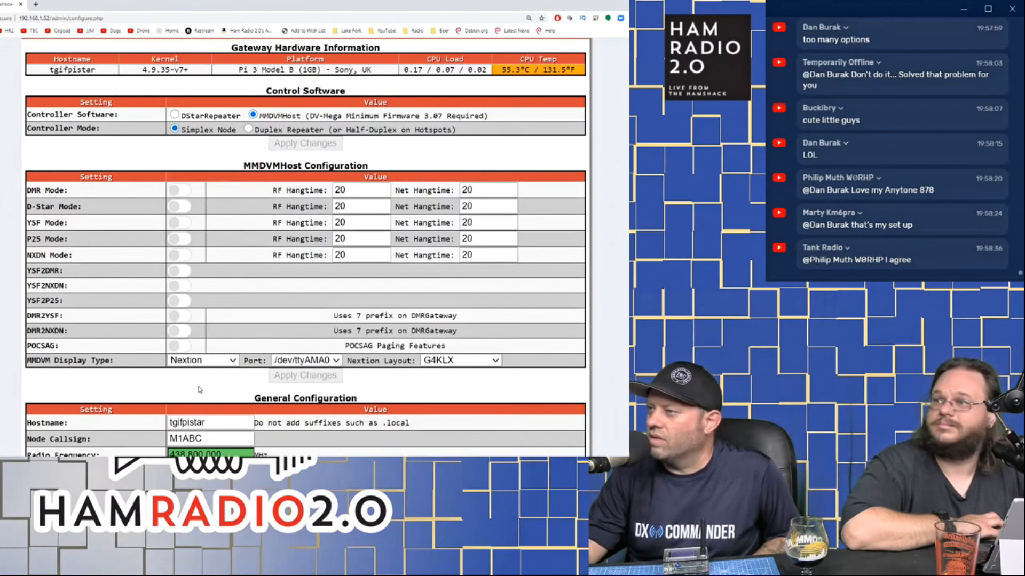
mouse_move(372, 81)
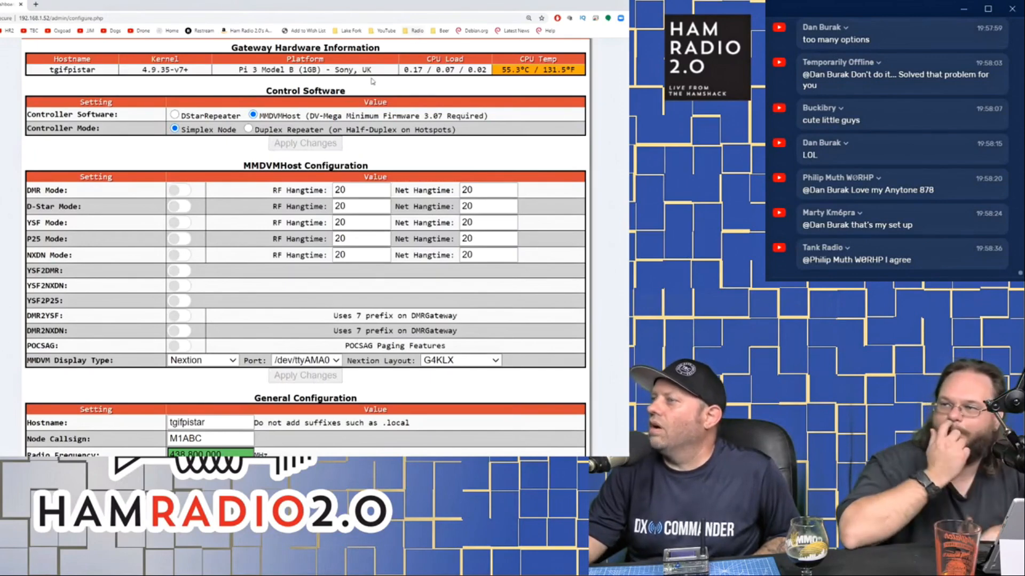
mouse_move(64, 360)
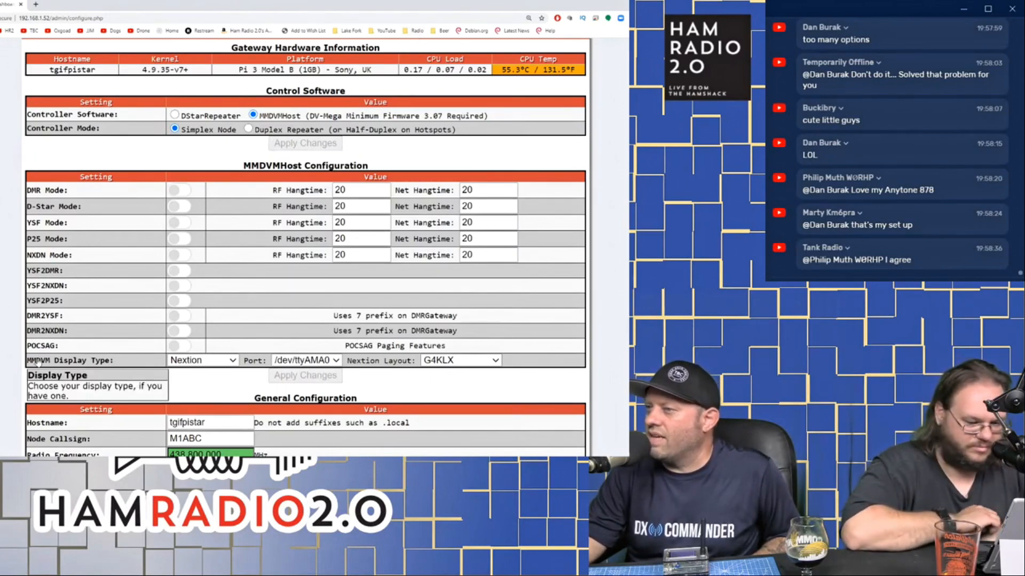